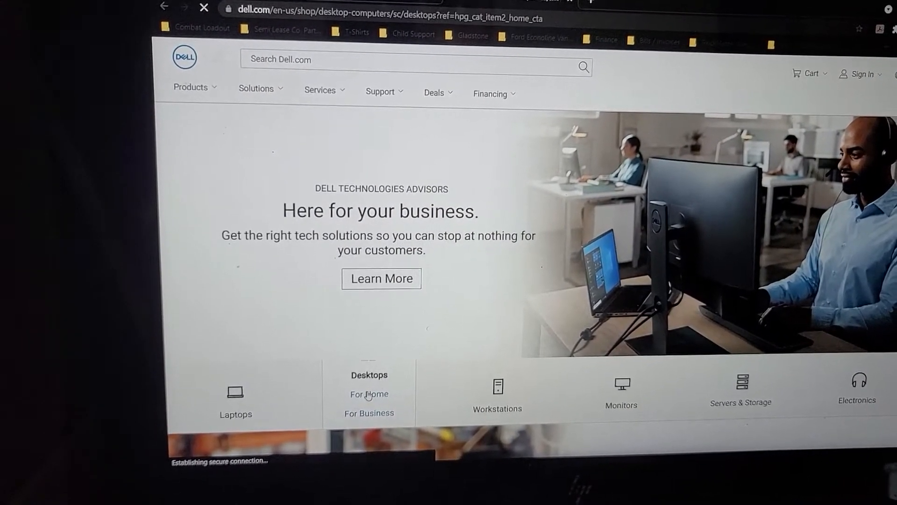
Step: Go to Desktops for Home and scroll to the Alienware section
click(369, 393)
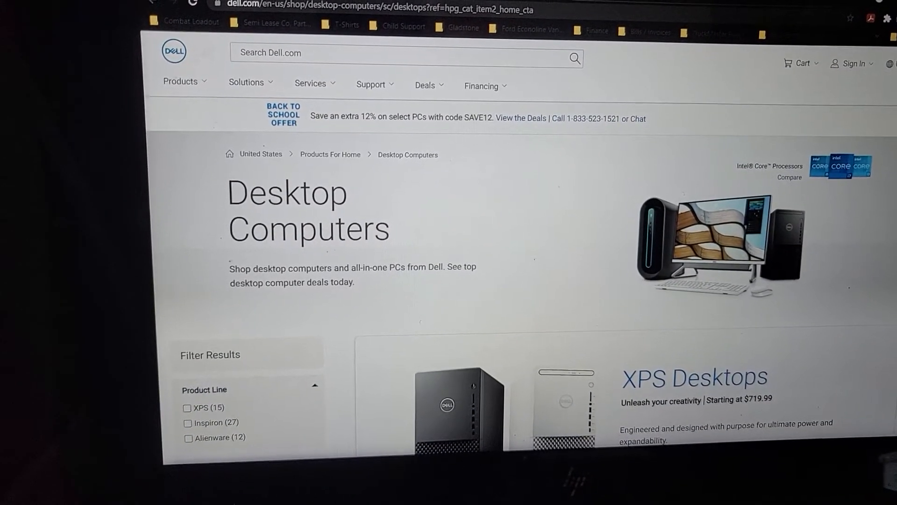
scroll(down, 3)
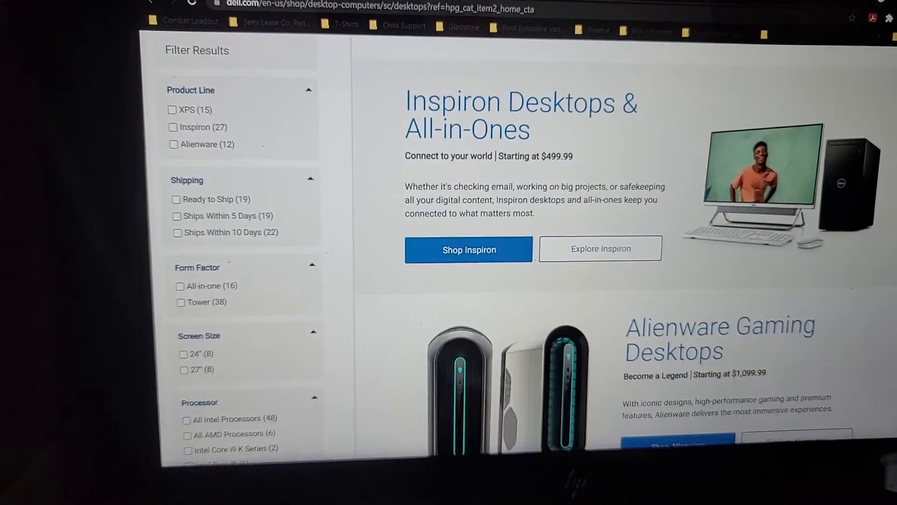
scroll(down, 3)
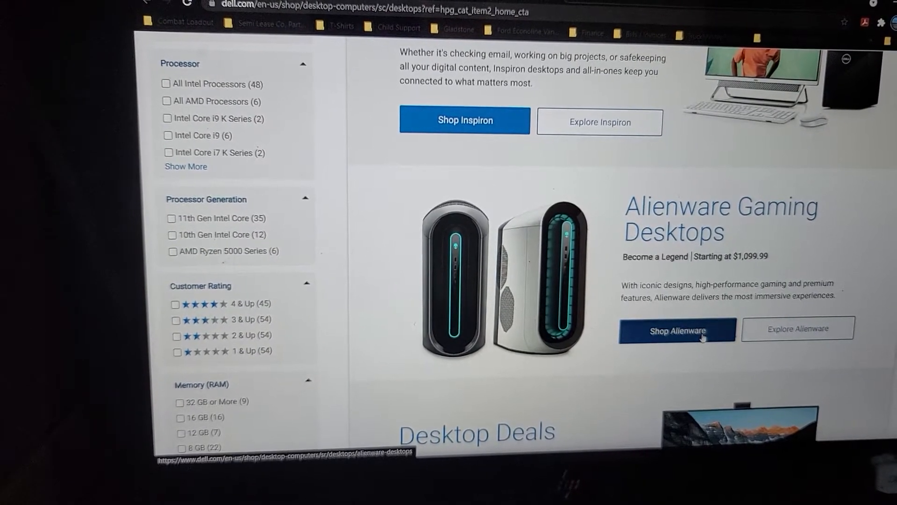
Step: Shop Alienware and browse the twelve Aurora R10 and R12 gaming desktop listings
click(677, 329)
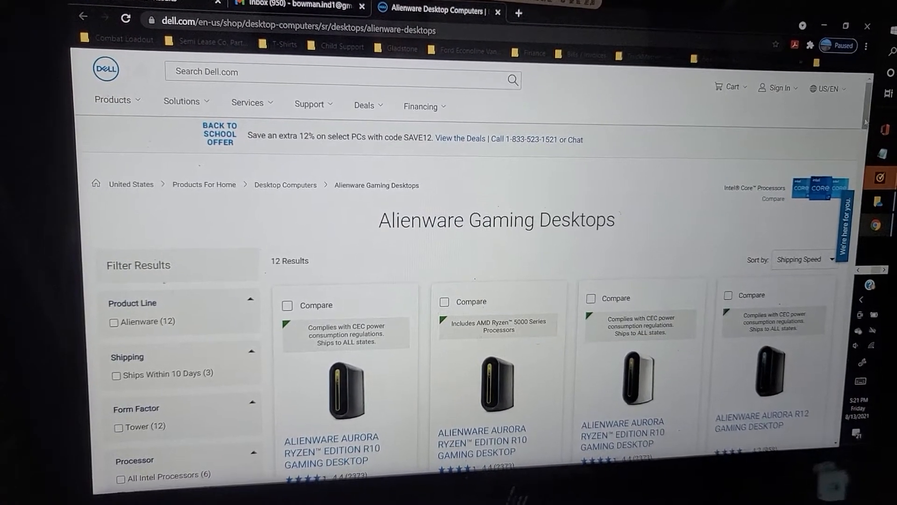
scroll(down, 3)
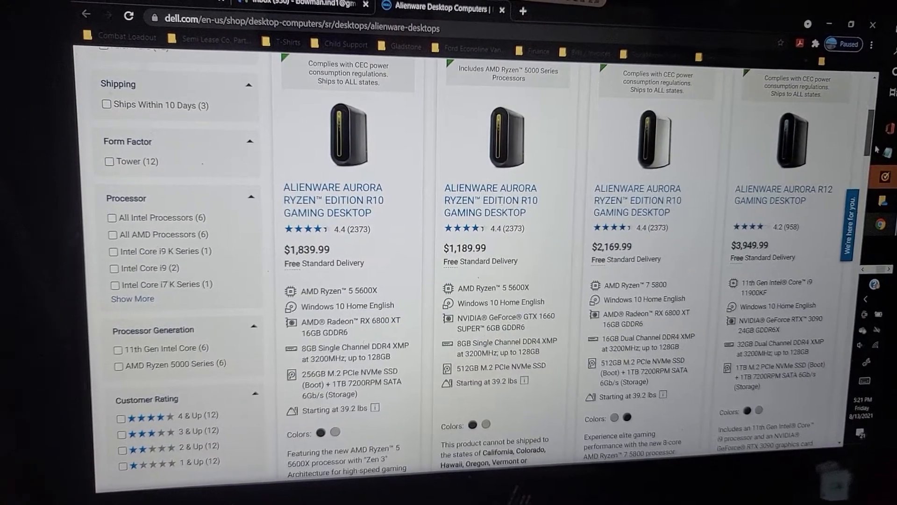
scroll(down, 3)
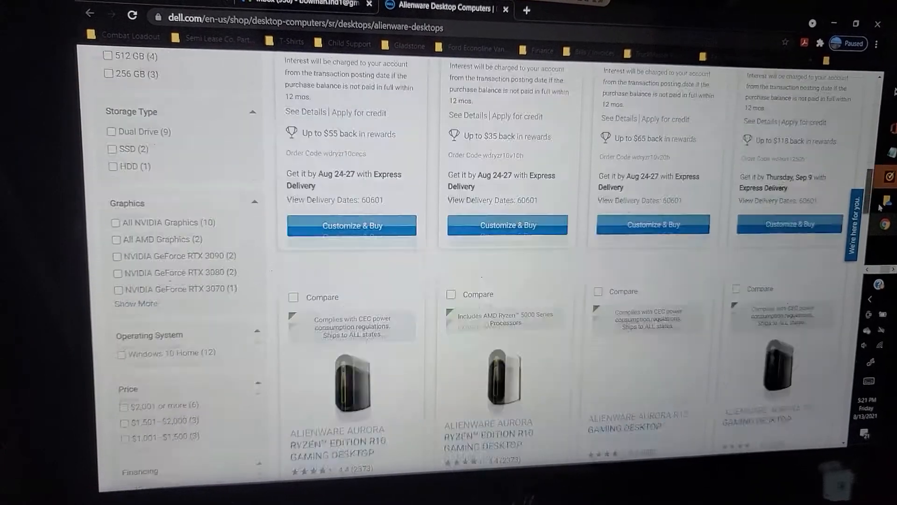
scroll(down, 3)
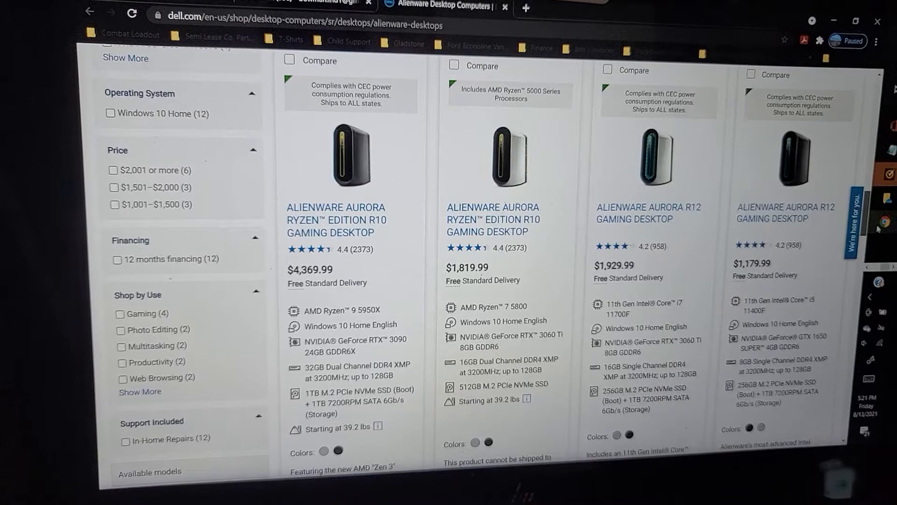
scroll(down, 3)
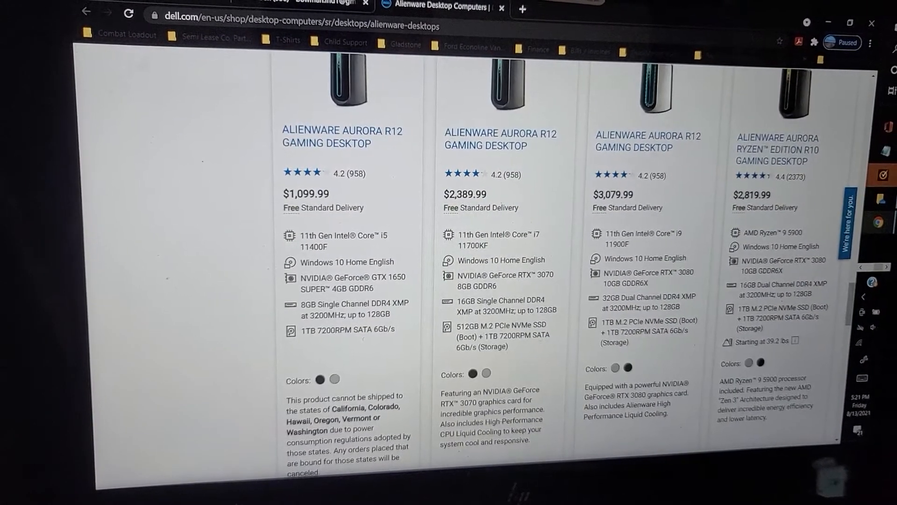
scroll(down, 3)
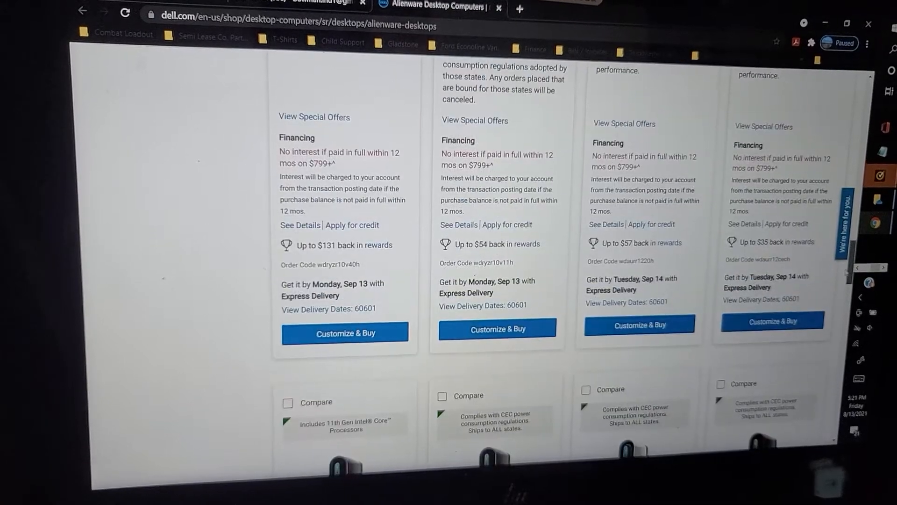
scroll(up, 3)
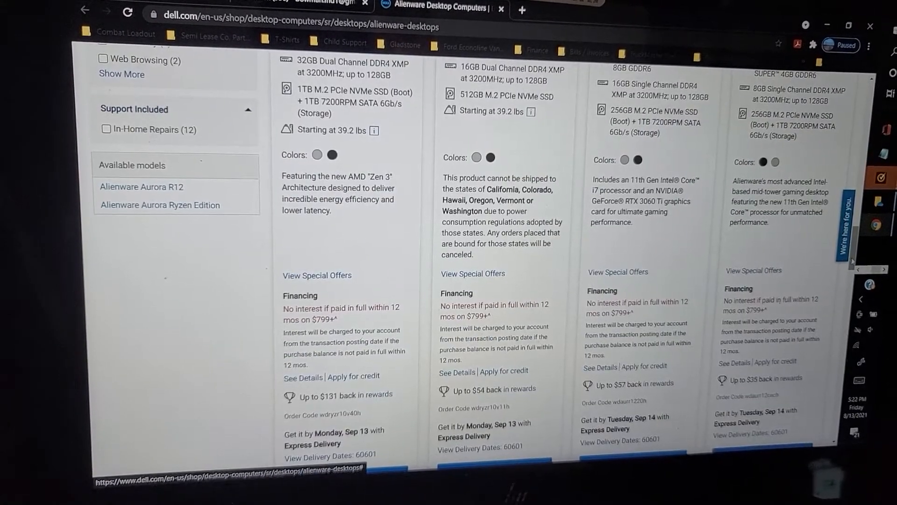
scroll(up, 3)
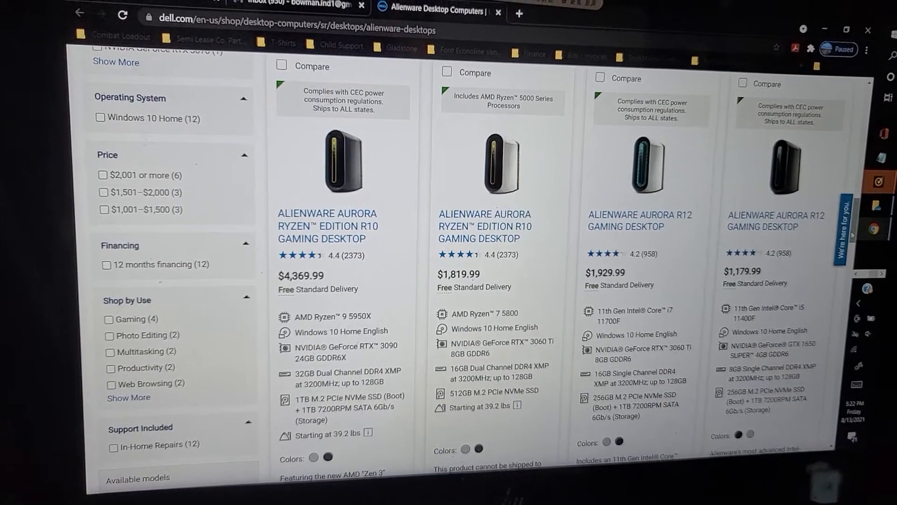
scroll(up, 3)
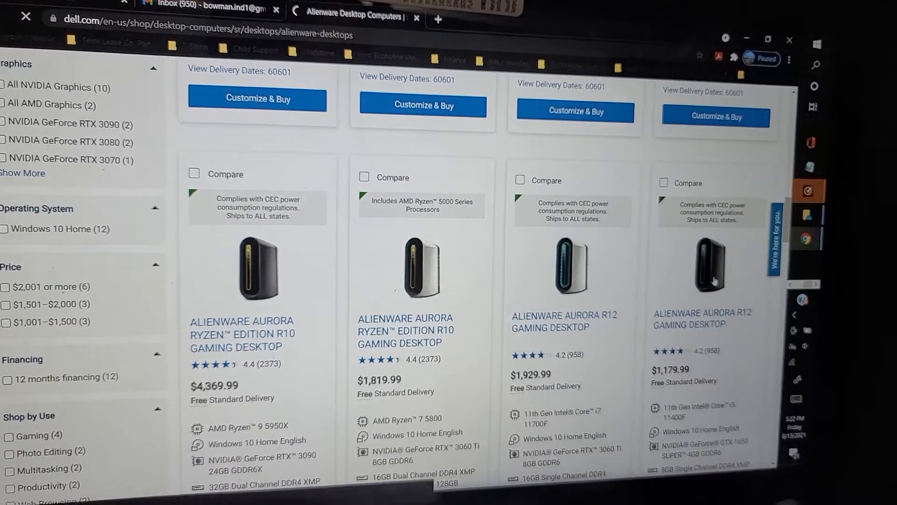
Step: Open the $1,179.99 Aurora R12 and scroll to its Tech Specs & Customization section
click(691, 318)
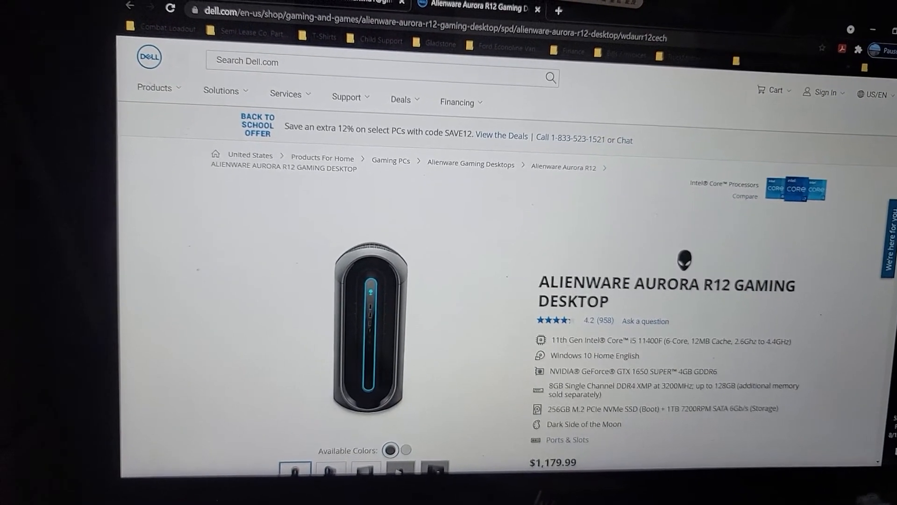
scroll(down, 3)
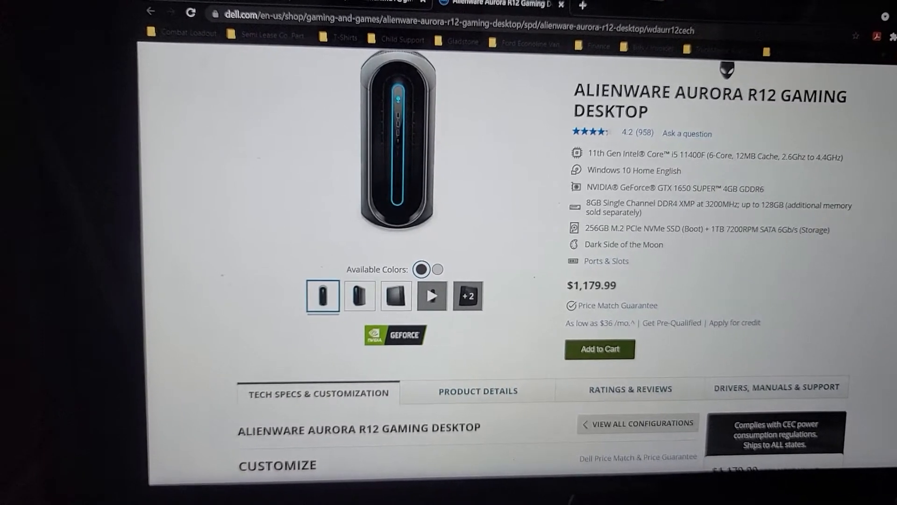
scroll(down, 3)
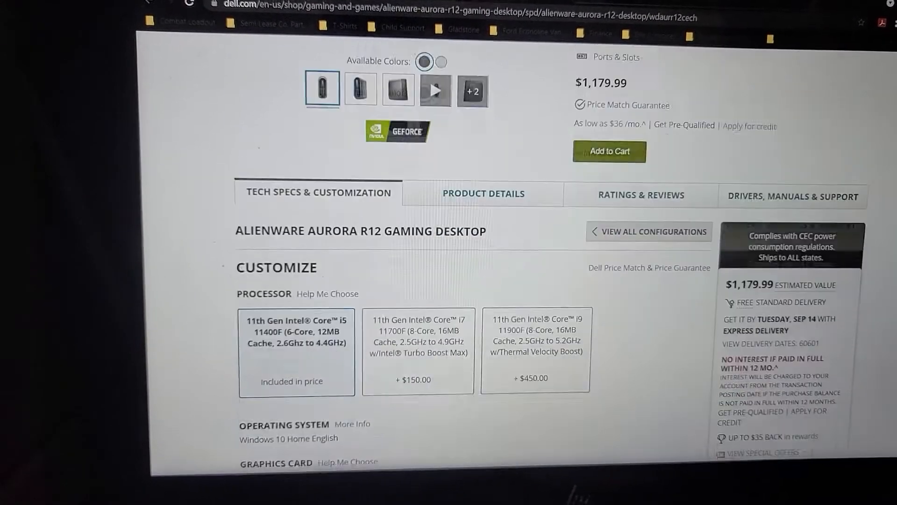
scroll(down, 3)
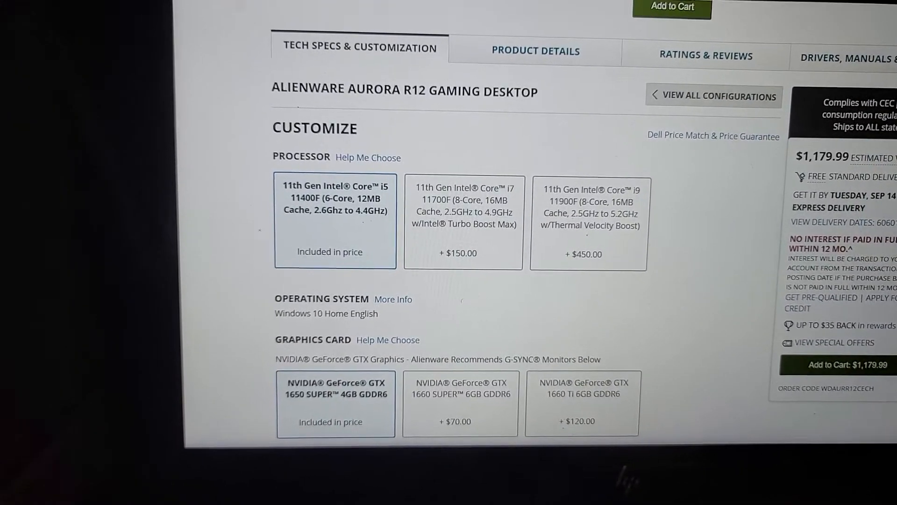
scroll(down, 3)
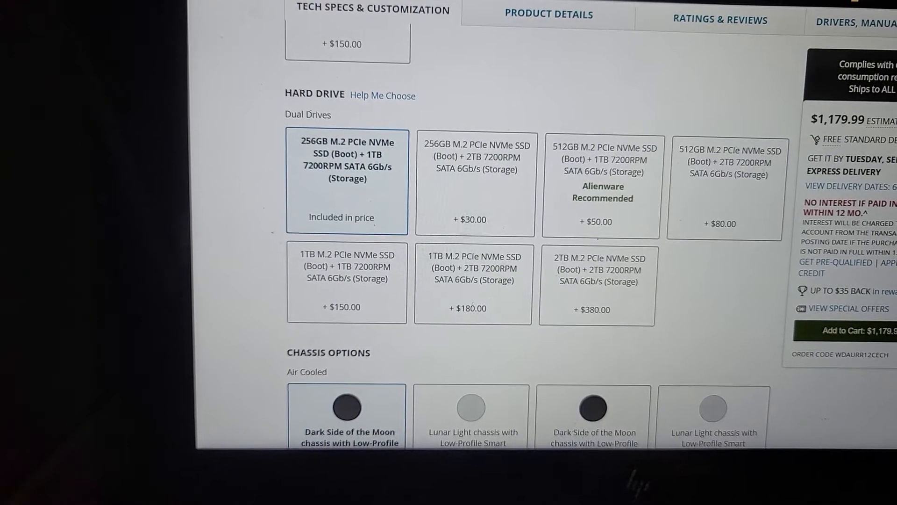
scroll(up, 3)
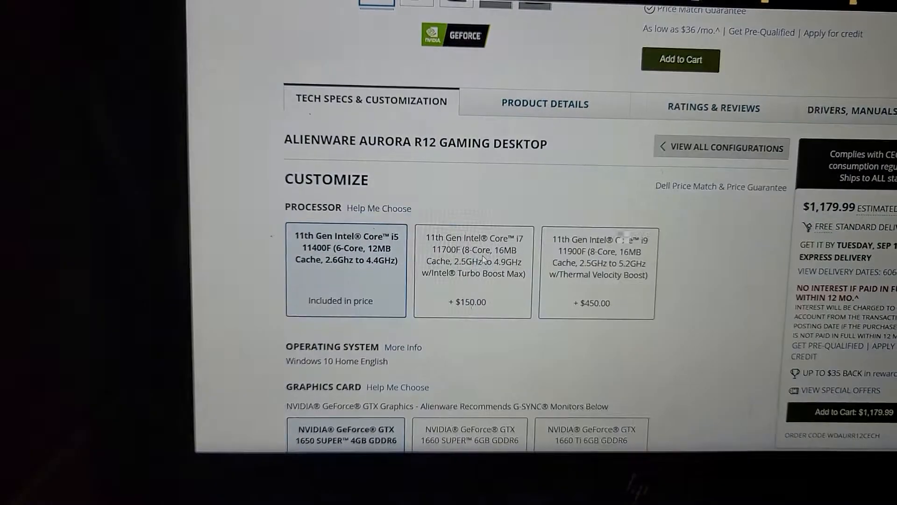
Step: Upgrade the processor to the Core i7 11700F ($1,329.99) and view the graphics card options
click(472, 272)
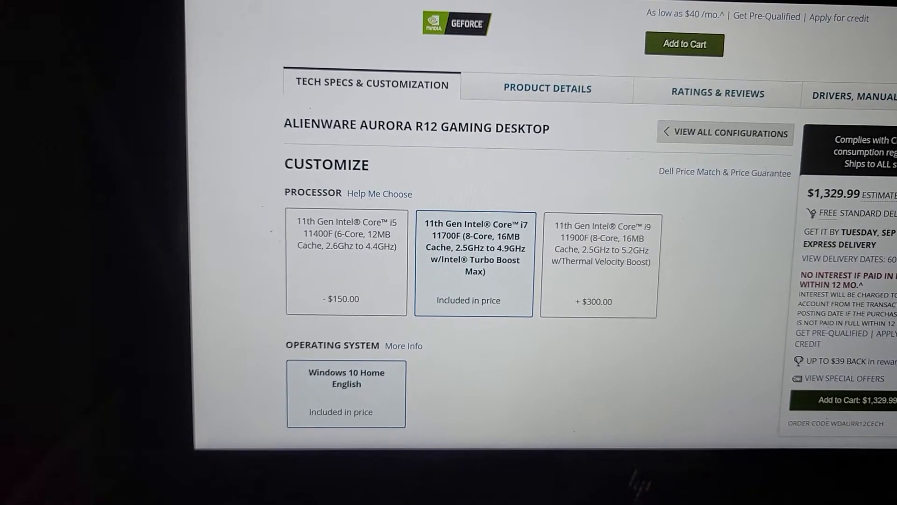
scroll(down, 3)
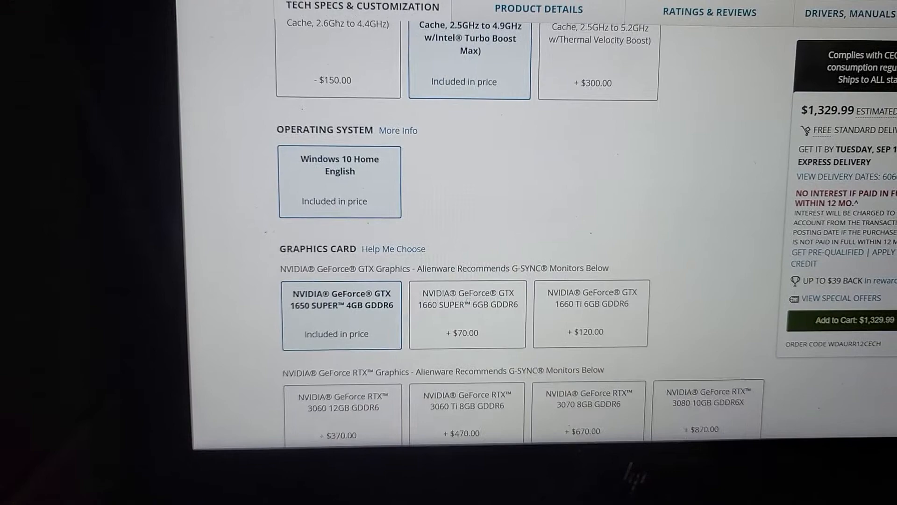
scroll(down, 3)
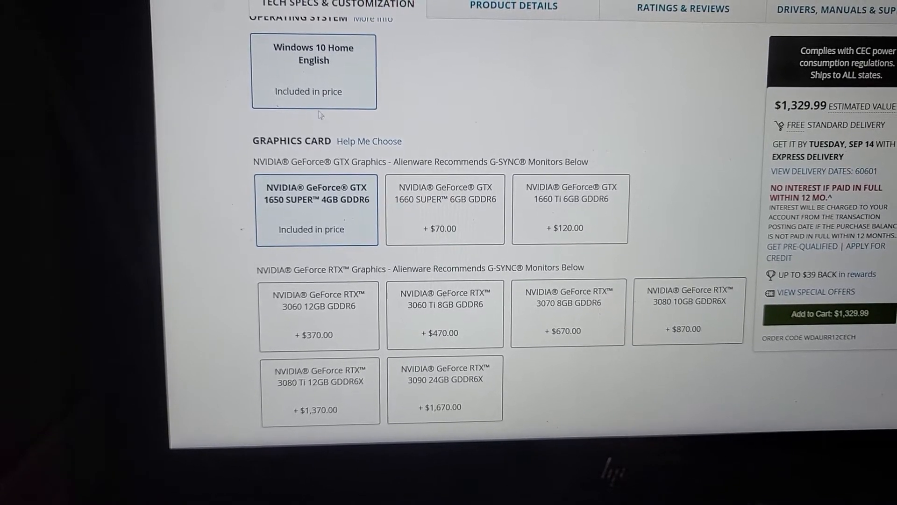
scroll(up, 3)
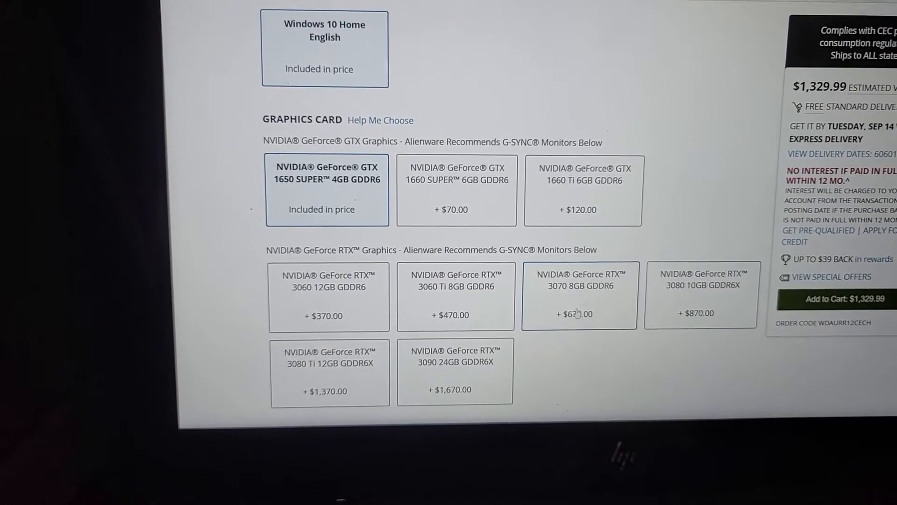
Step: Choose the NVIDIA GeForce RTX 3070 8GB graphics card, bringing the price to $1,999.99
click(579, 295)
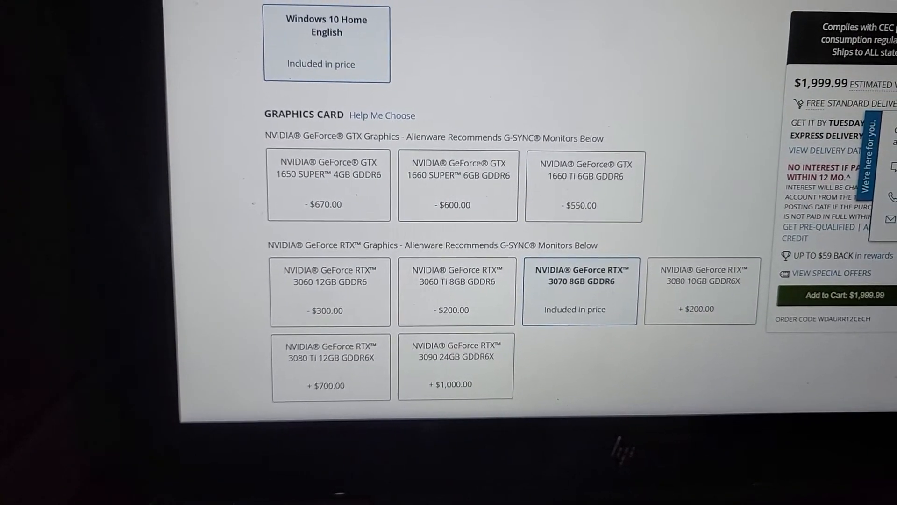
scroll(down, 3)
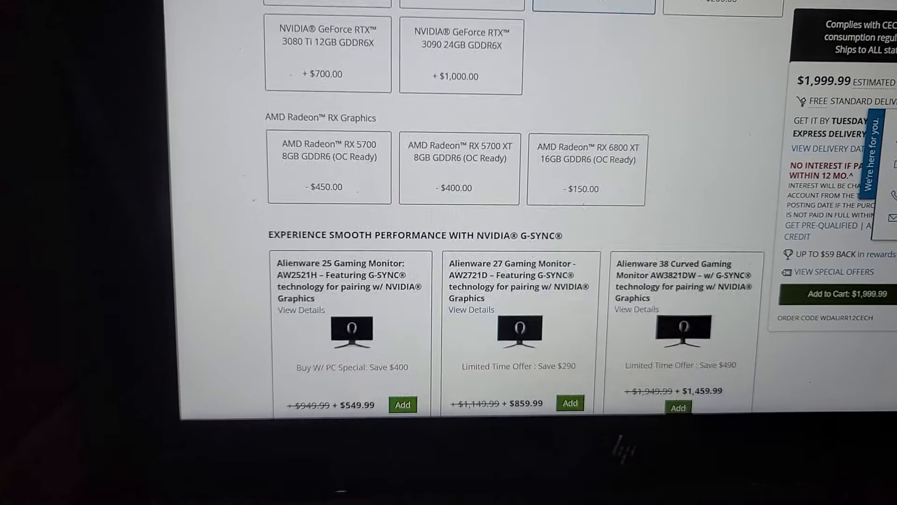
scroll(up, 3)
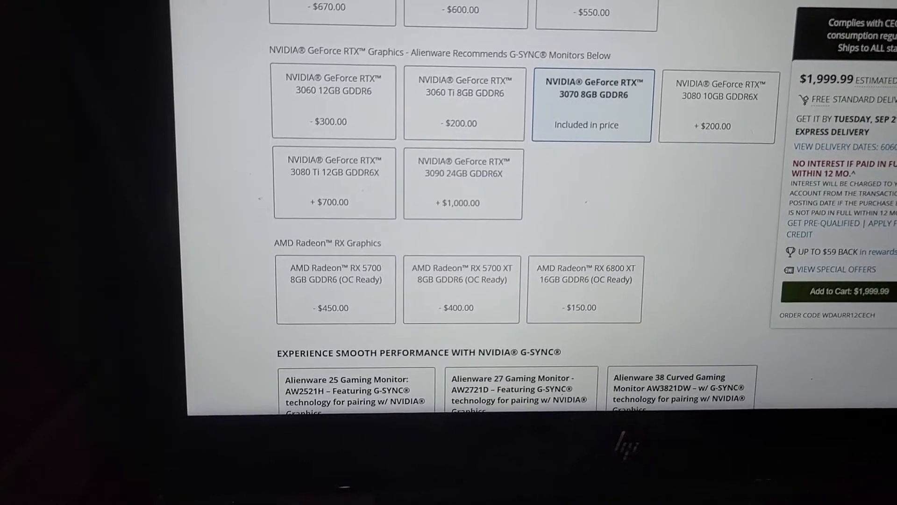
scroll(down, 3)
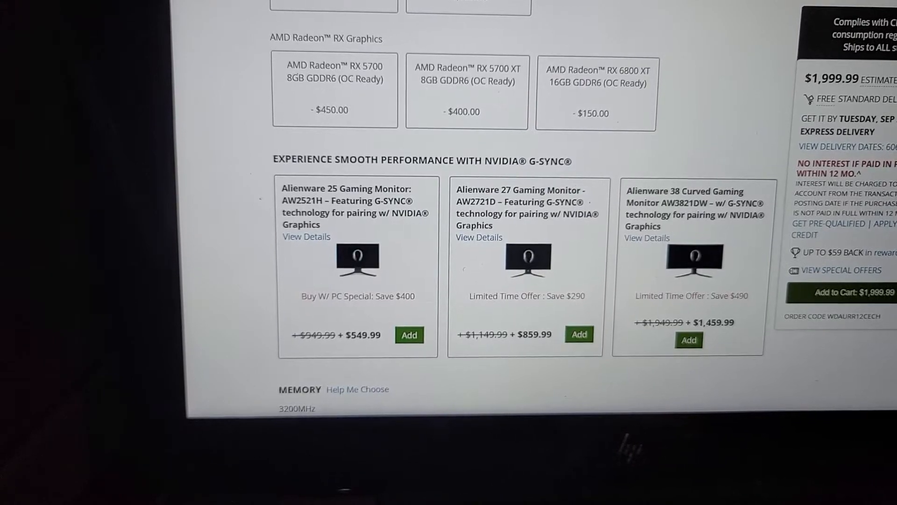
scroll(up, 3)
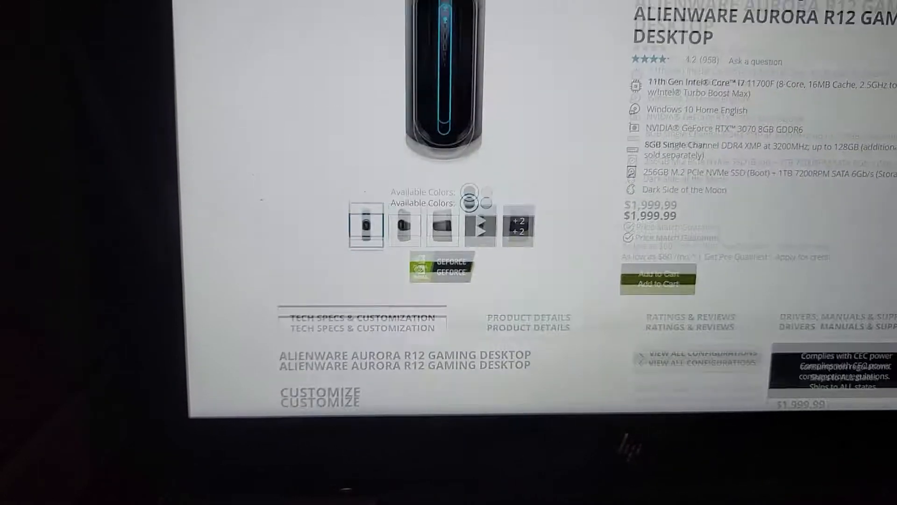
scroll(up, 3)
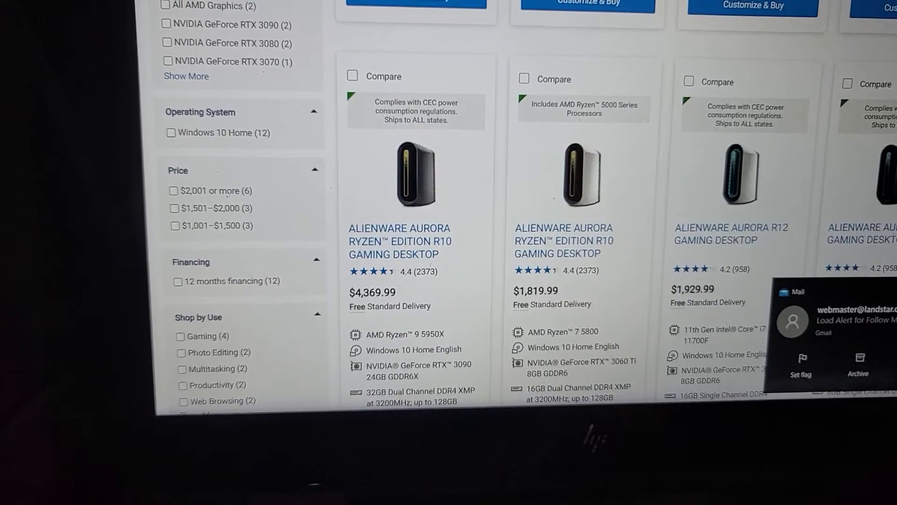
Step: Scroll the configurations grid down to the $2,389.99 Aurora R12 with i7 11700KF and RTX 3070
scroll(down, 3)
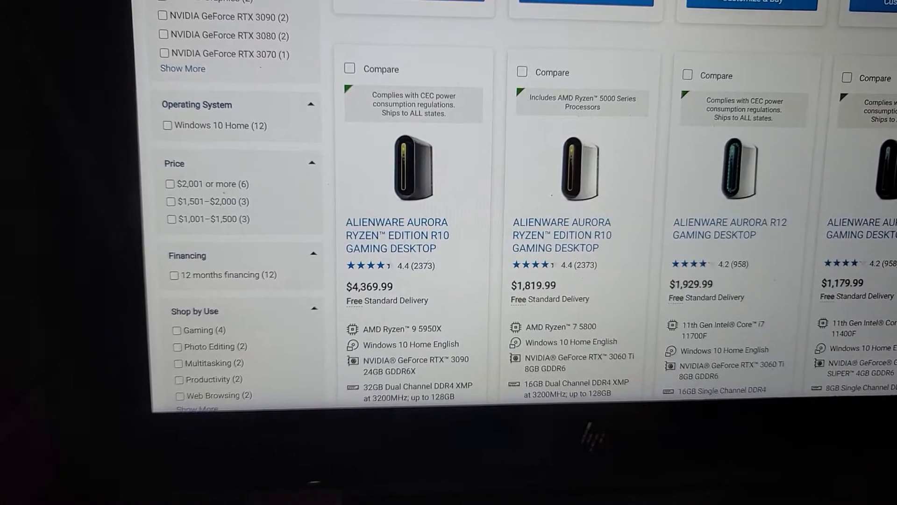
scroll(down, 3)
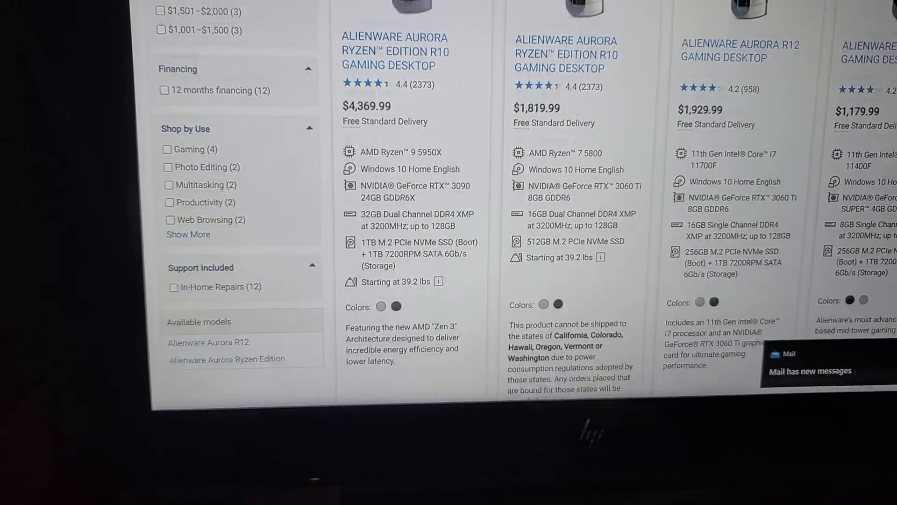
scroll(down, 3)
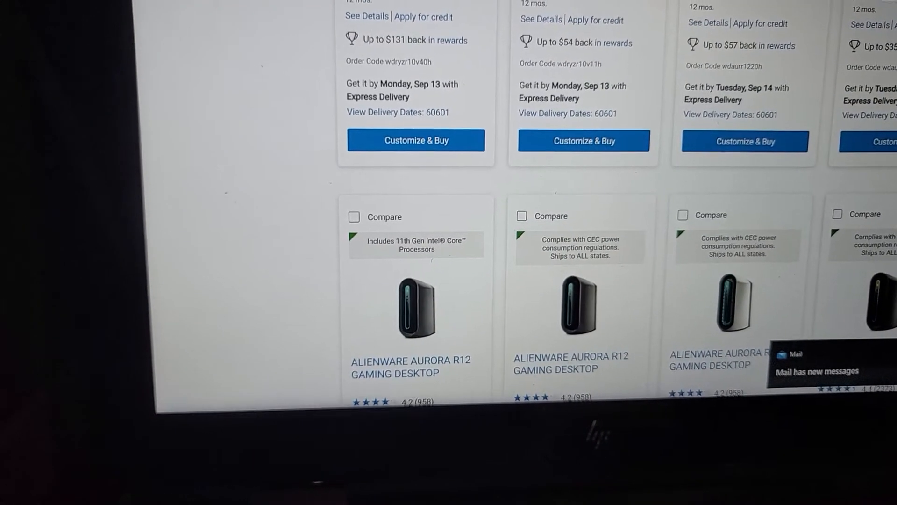
scroll(down, 3)
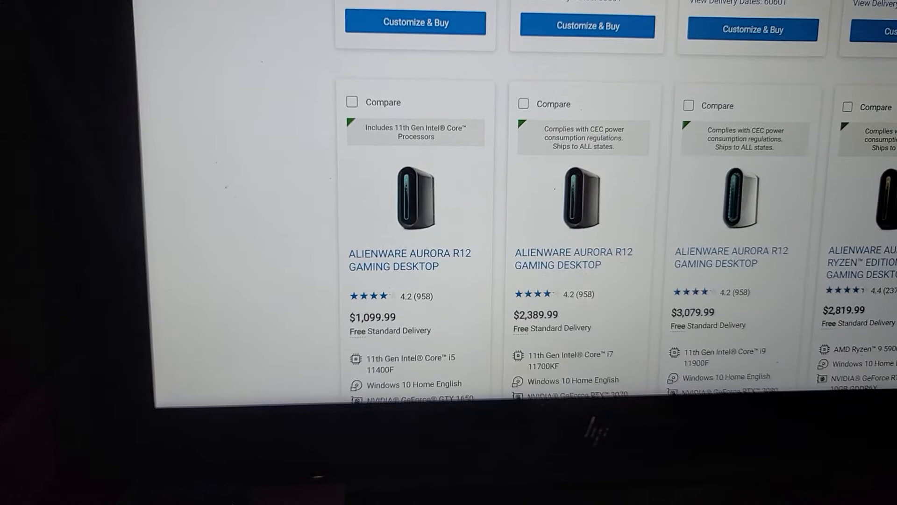
scroll(down, 3)
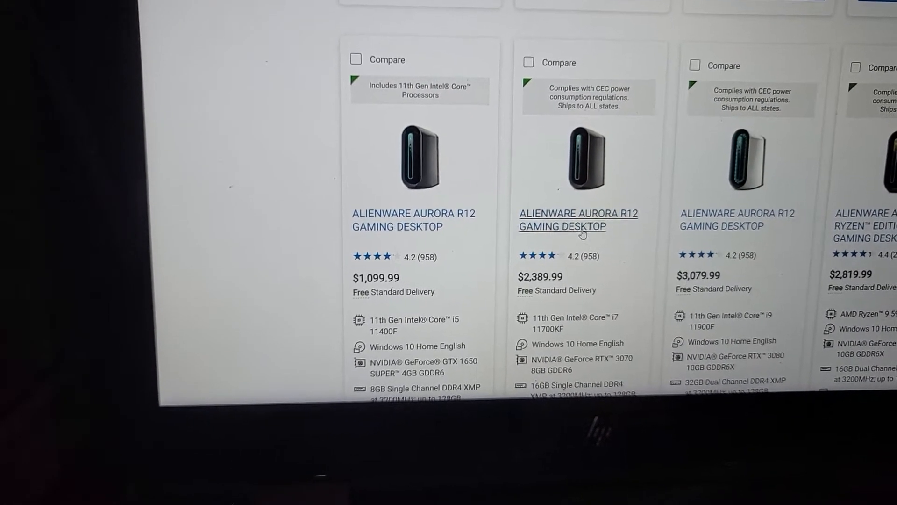
Step: Open the $2,389.99 Aurora R12 (i7 11700KF, RTX 3070) and review its specs and customization
click(577, 219)
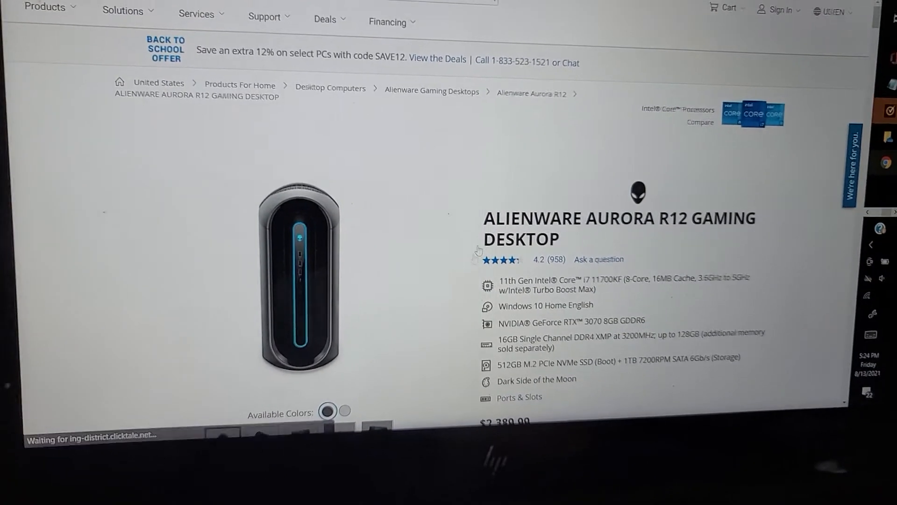
scroll(up, 3)
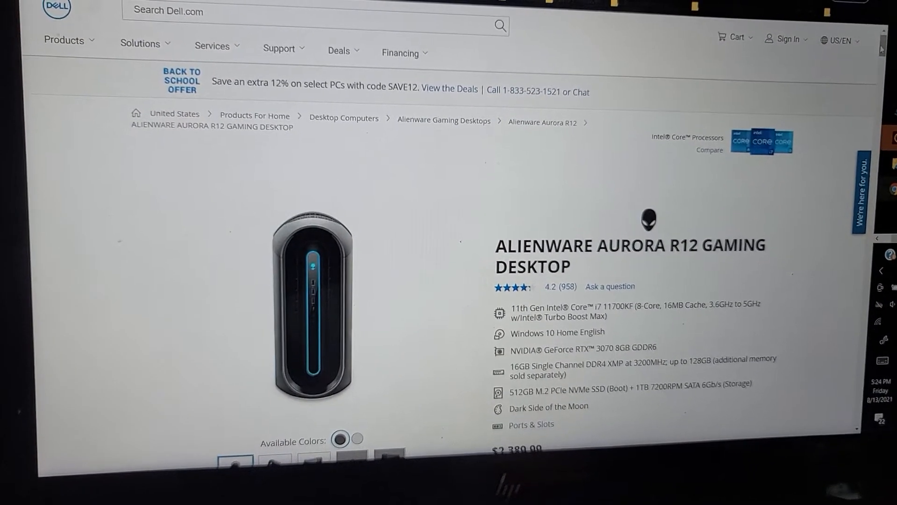
scroll(down, 3)
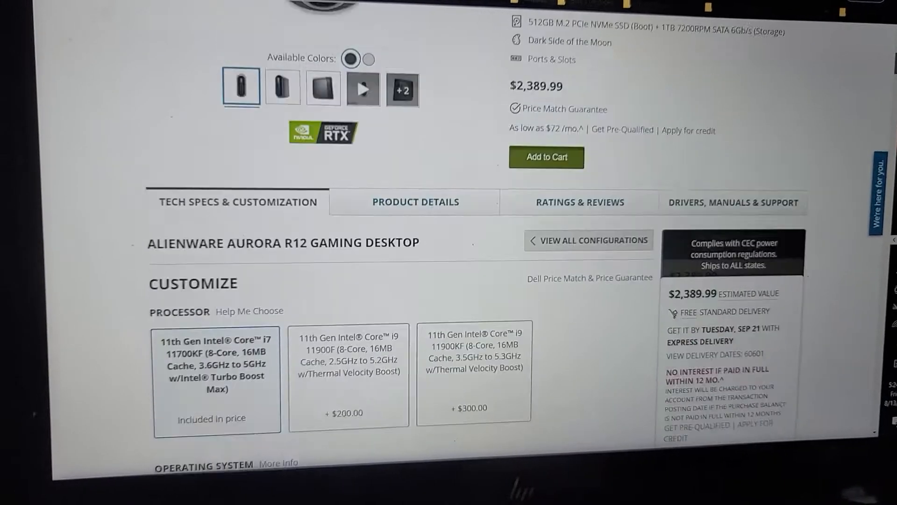
scroll(up, 3)
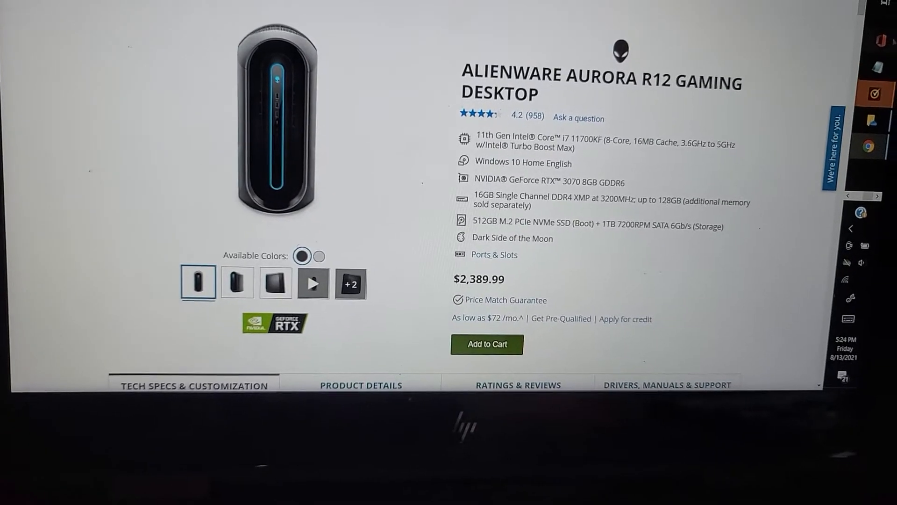
scroll(down, 3)
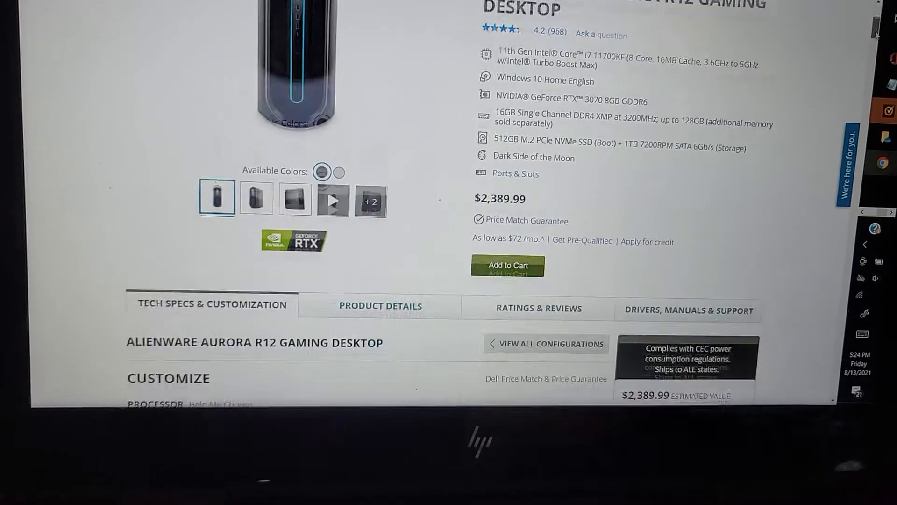
scroll(down, 3)
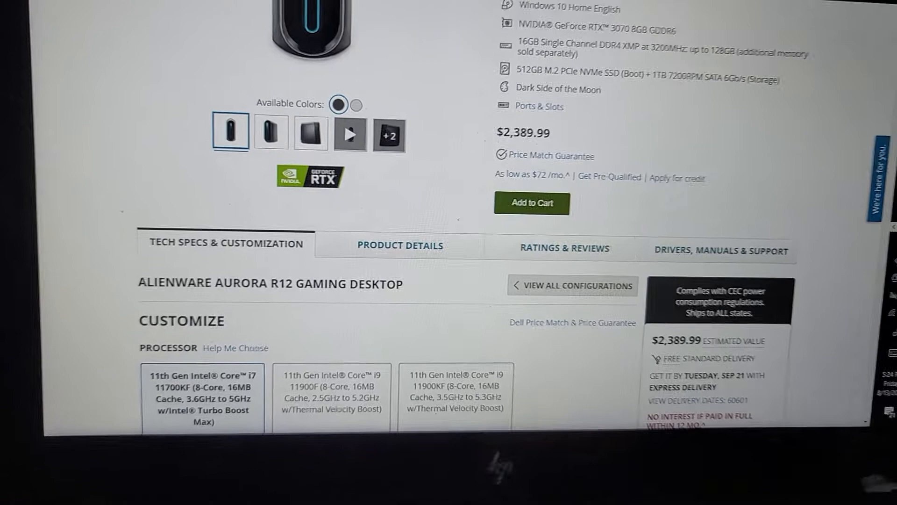